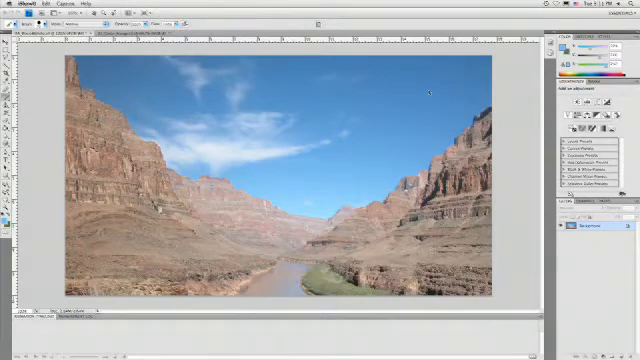
mouse_move(524, 114)
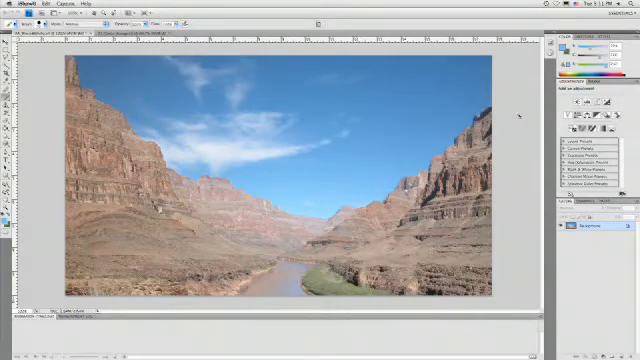